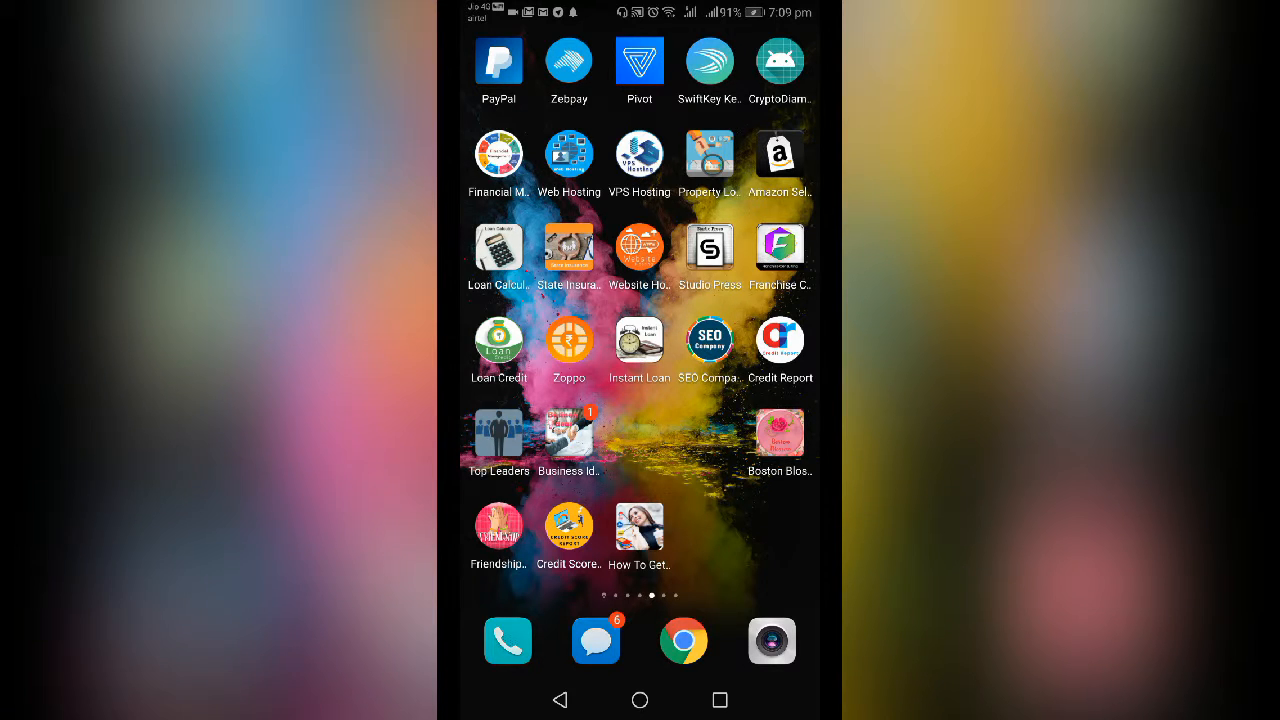
# - Launch Top Leaders and move past the notification board to Task 1
pyautogui.click(498, 434)
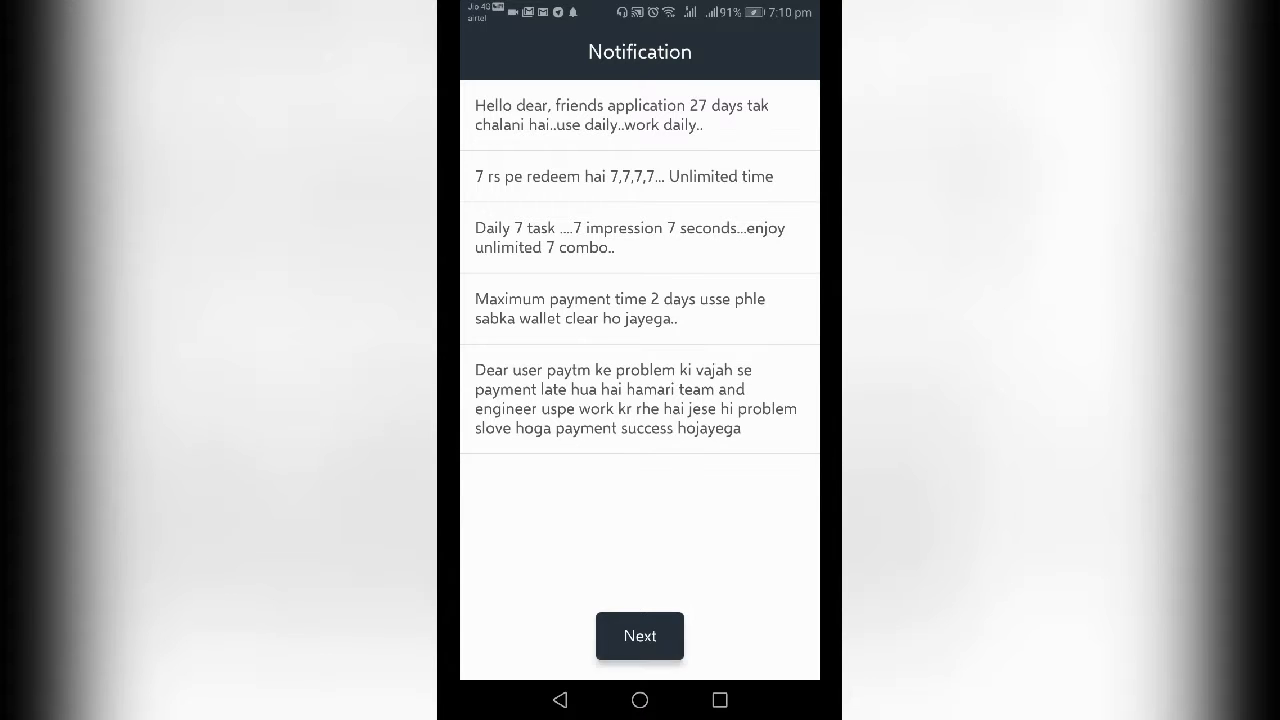
pyautogui.click(640, 636)
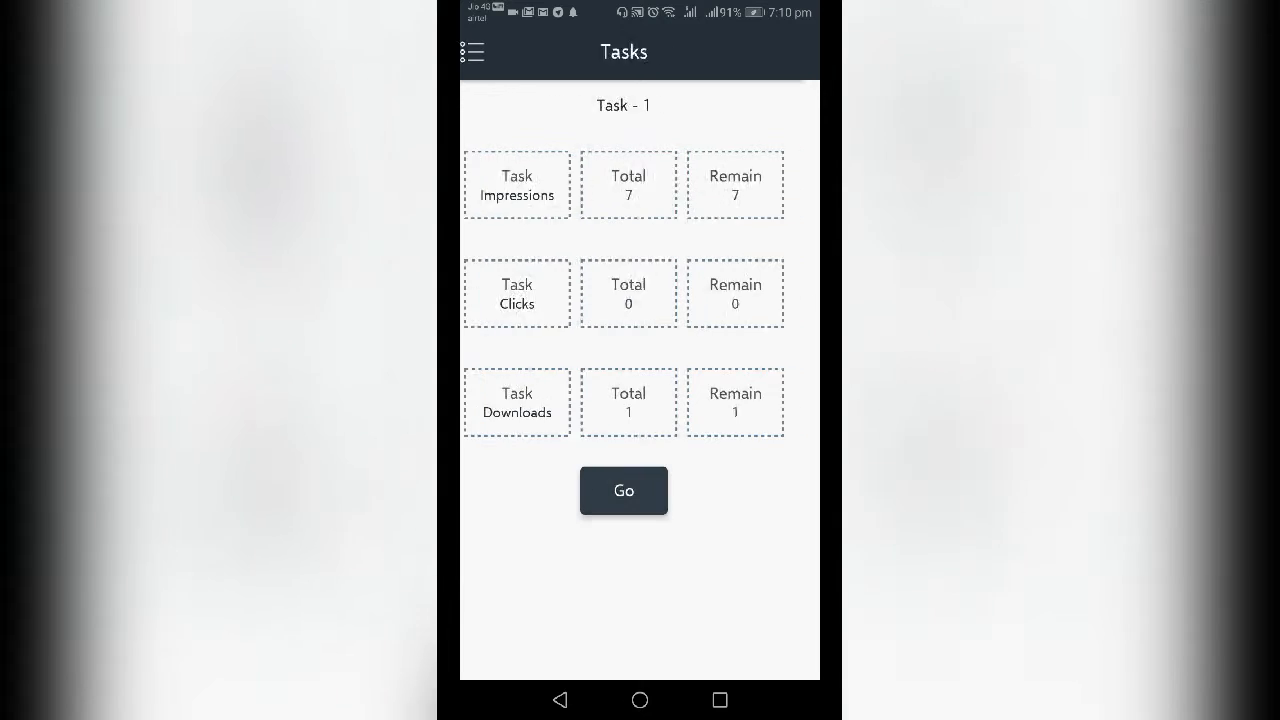
# - Run impression tasks and dismiss the full-screen ads, leaving 4 of 7 impressions
pyautogui.click(624, 492)
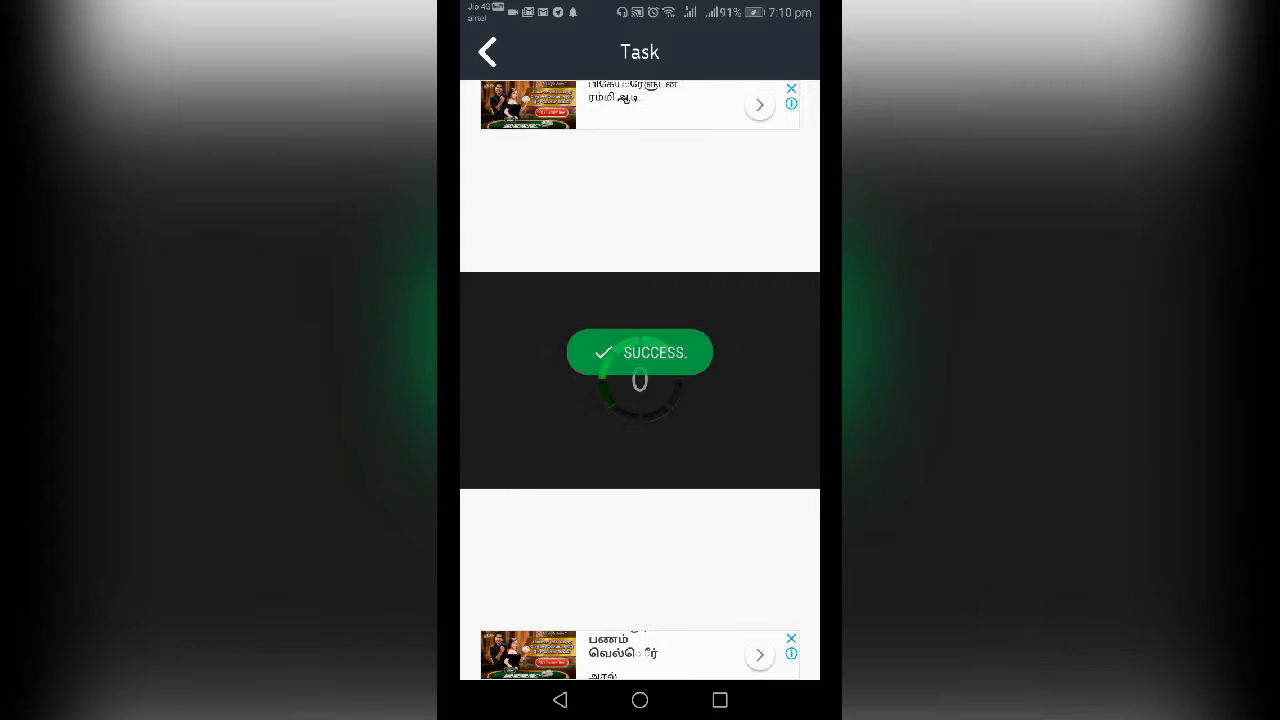
pyautogui.click(488, 52)
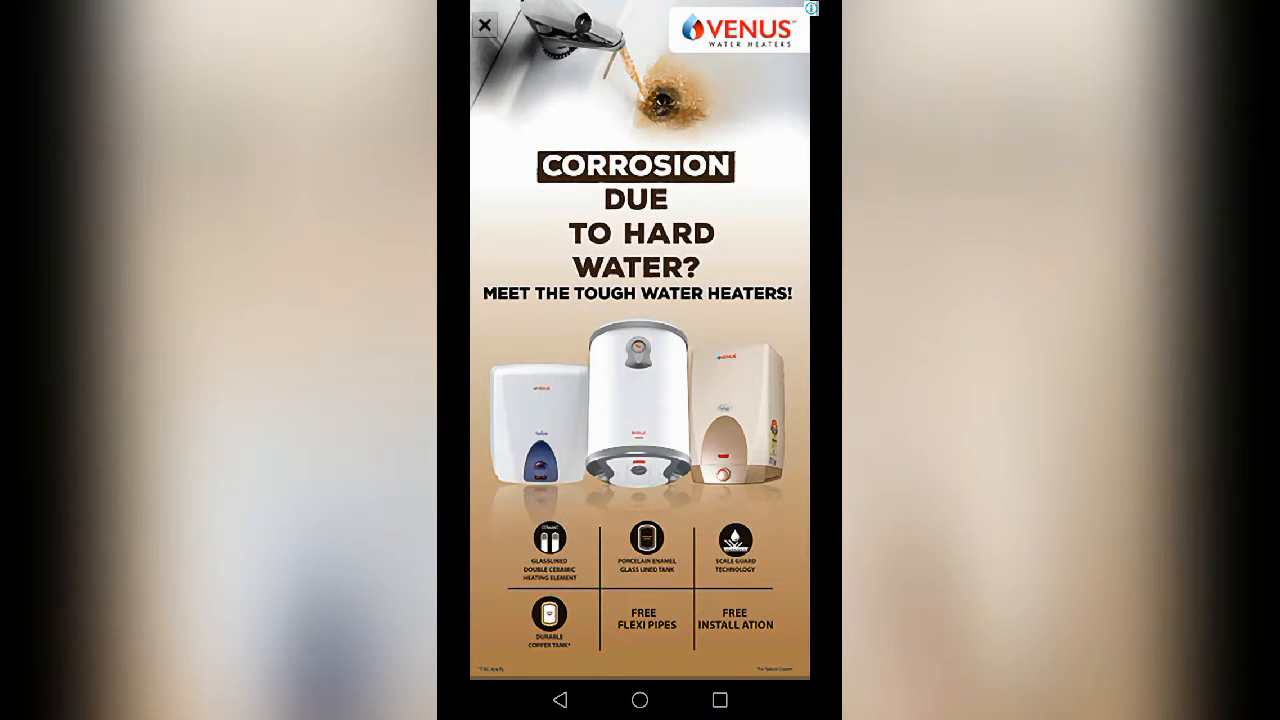
pyautogui.click(456, 24)
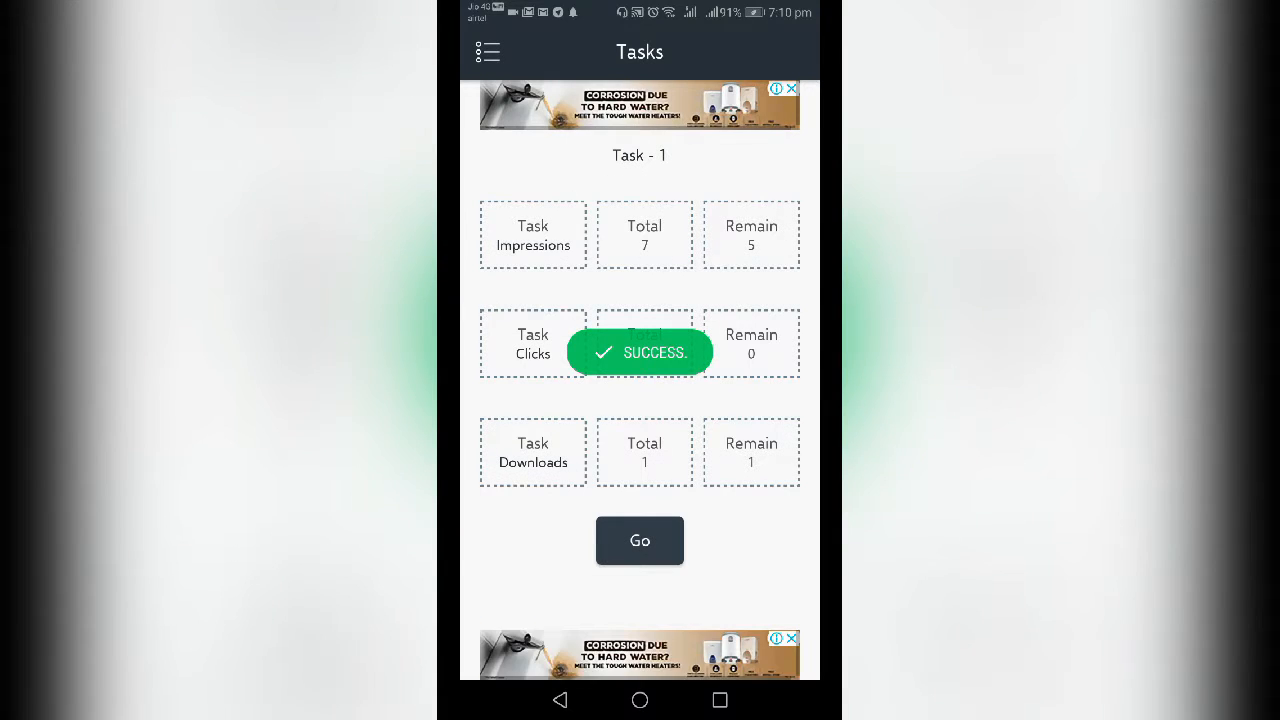
pyautogui.click(640, 104)
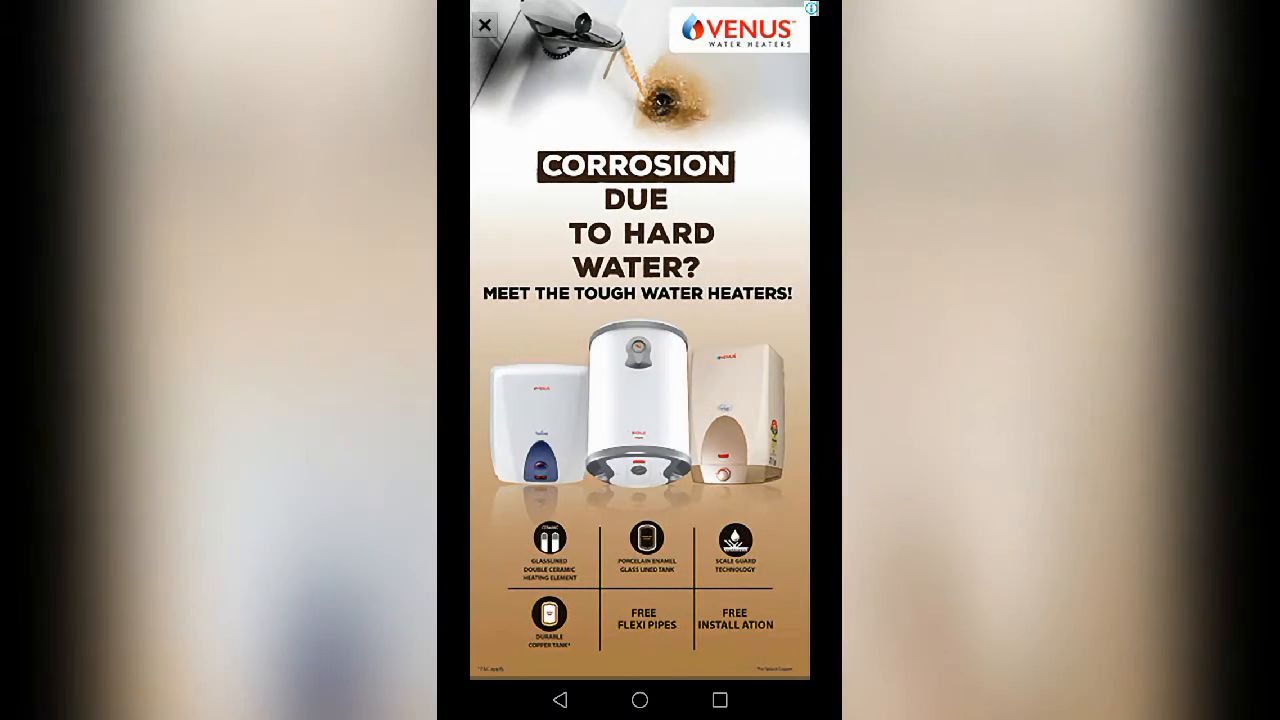
pyautogui.click(484, 24)
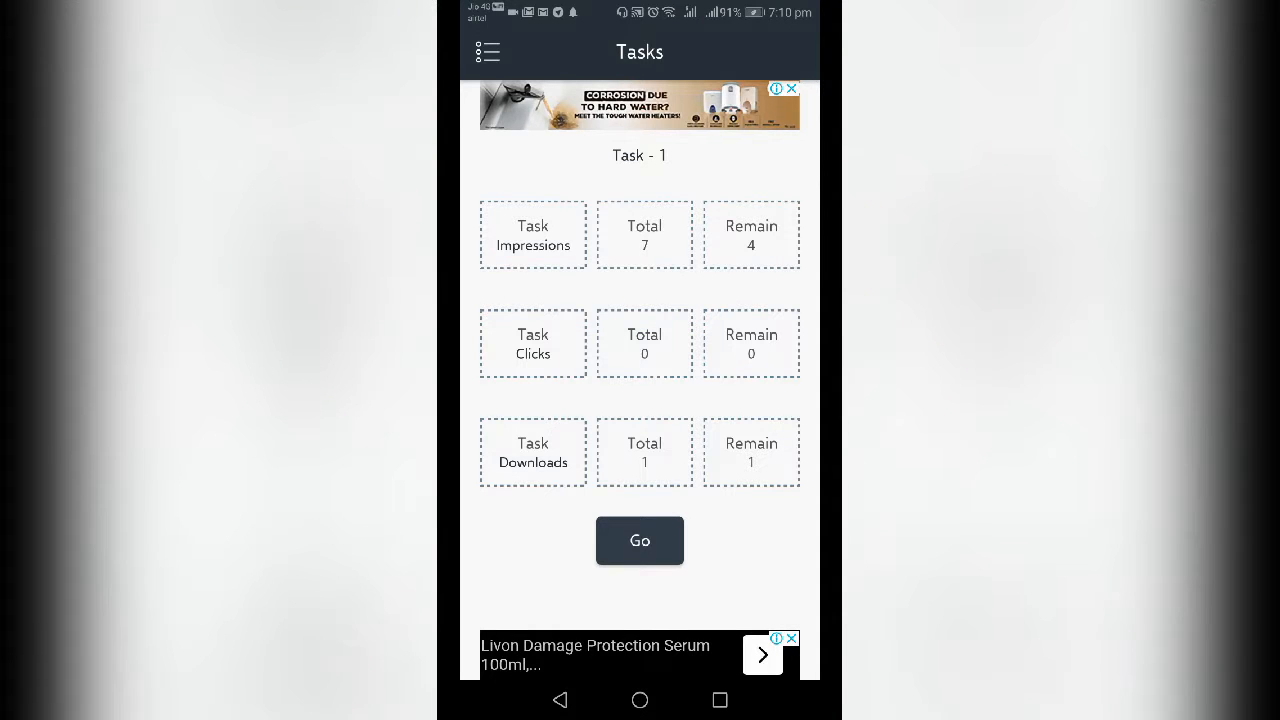
# - Run more impression tasks down to 2 of 7, then bring up the side menu
pyautogui.click(640, 540)
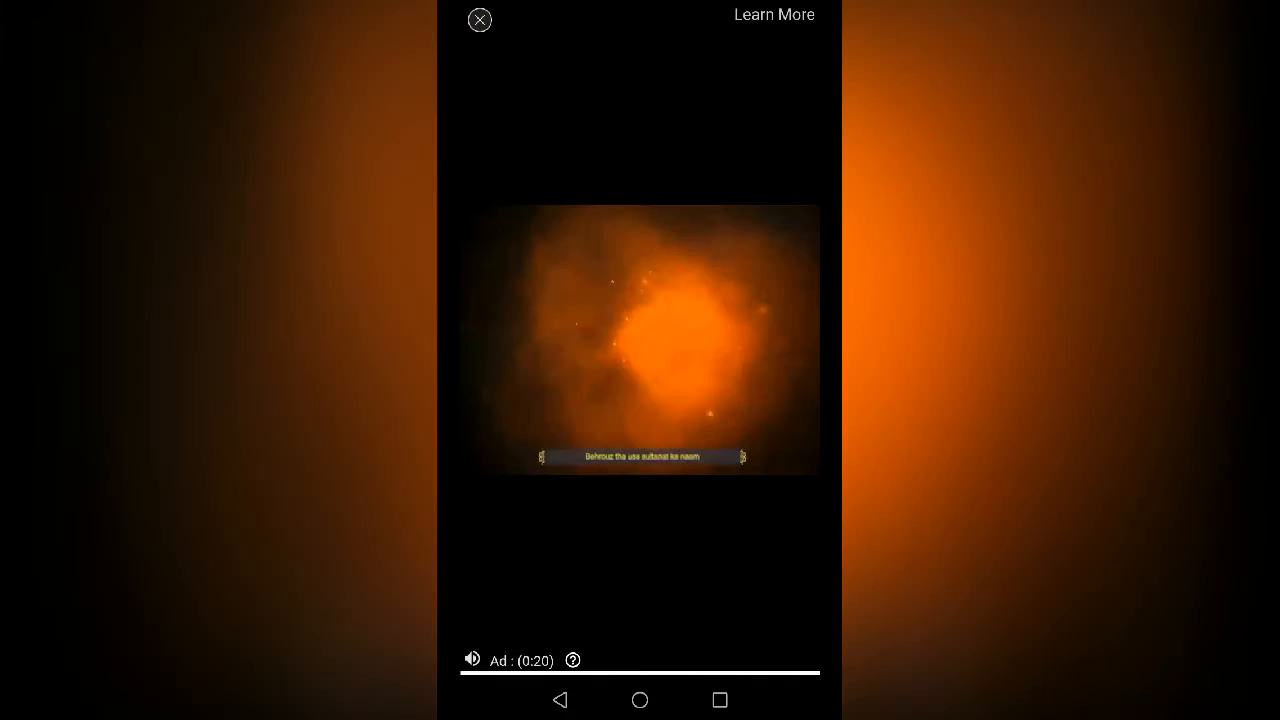
pyautogui.click(480, 20)
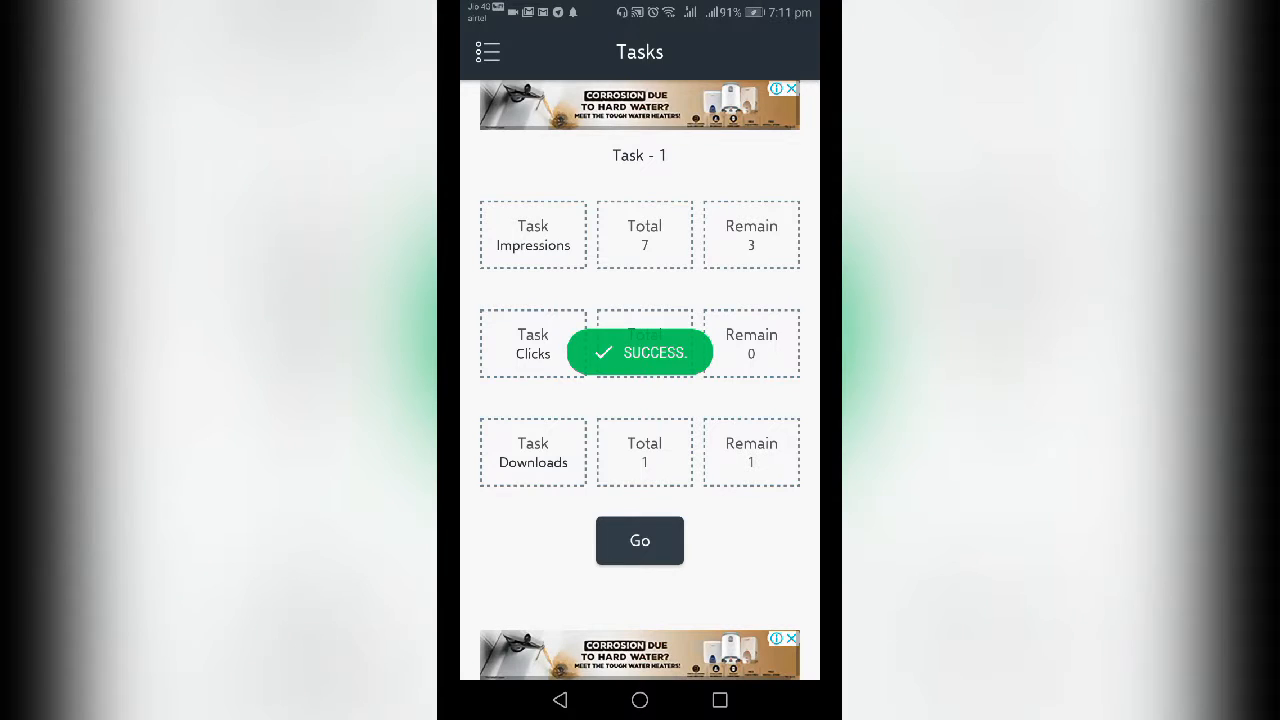
pyautogui.click(640, 104)
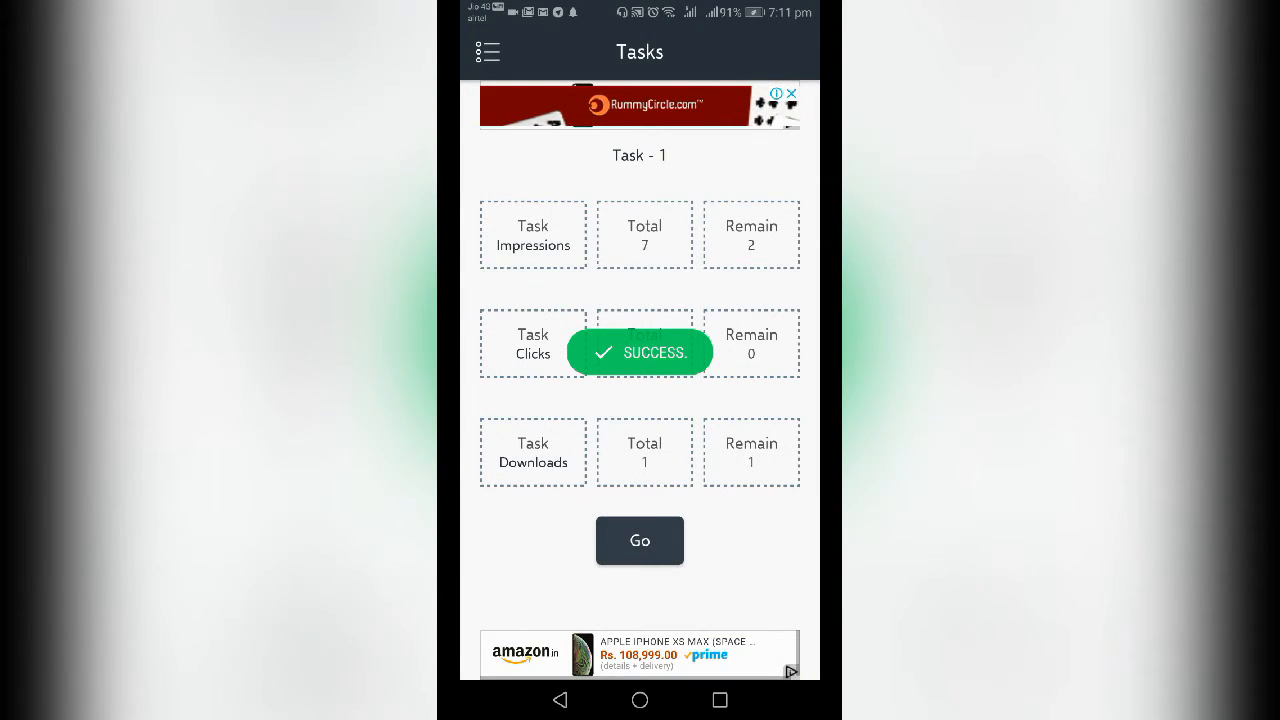
pyautogui.click(640, 540)
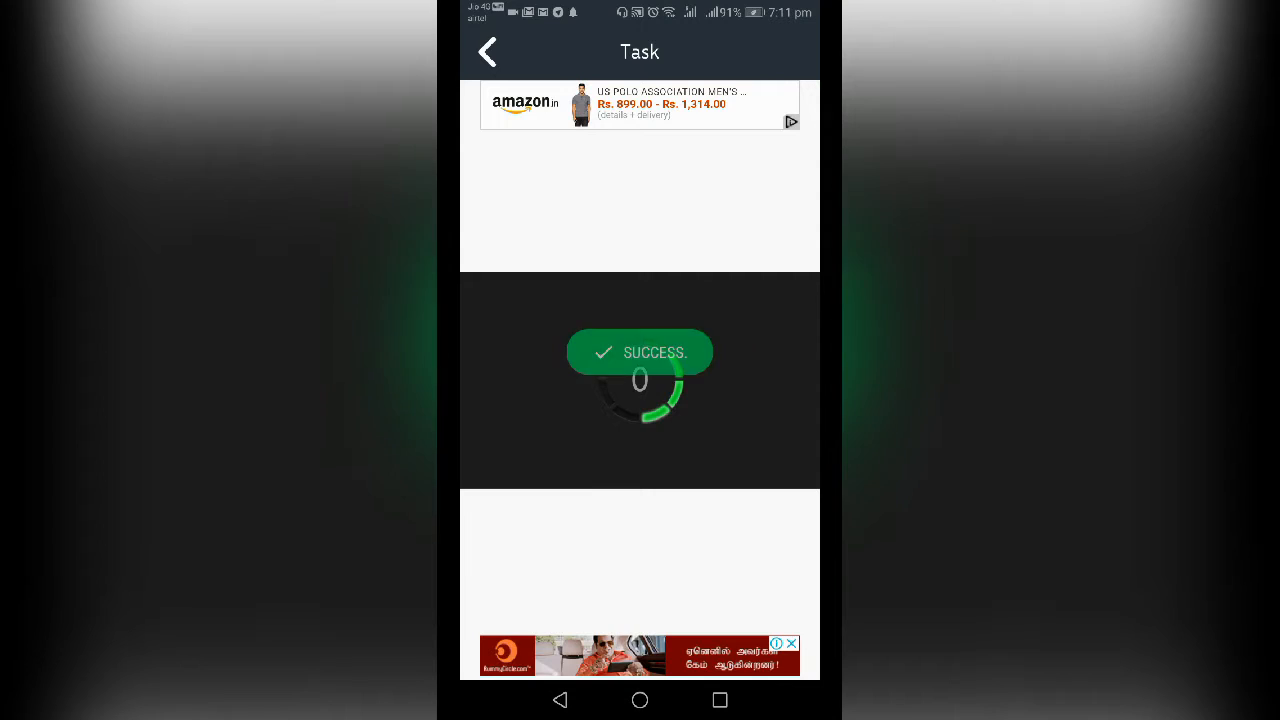
pyautogui.click(488, 52)
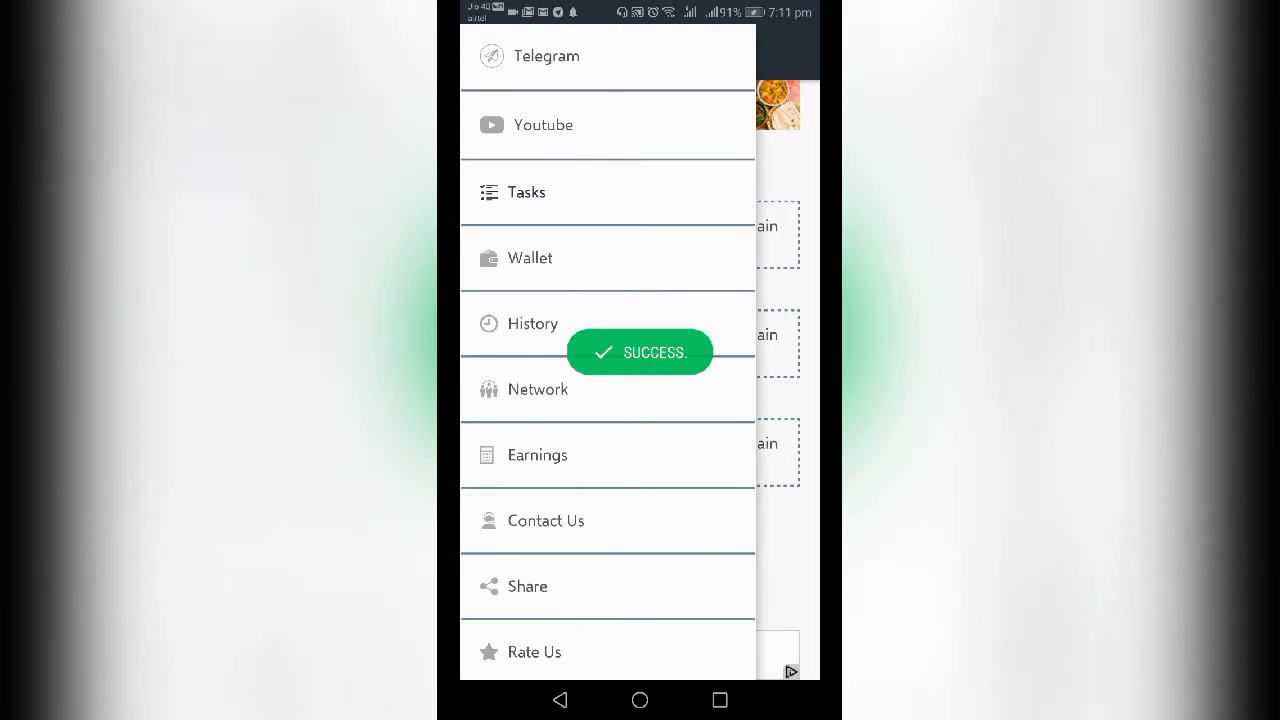
# - View the wallet balance of 0.24 coins and return to the side menu
pyautogui.click(530, 256)
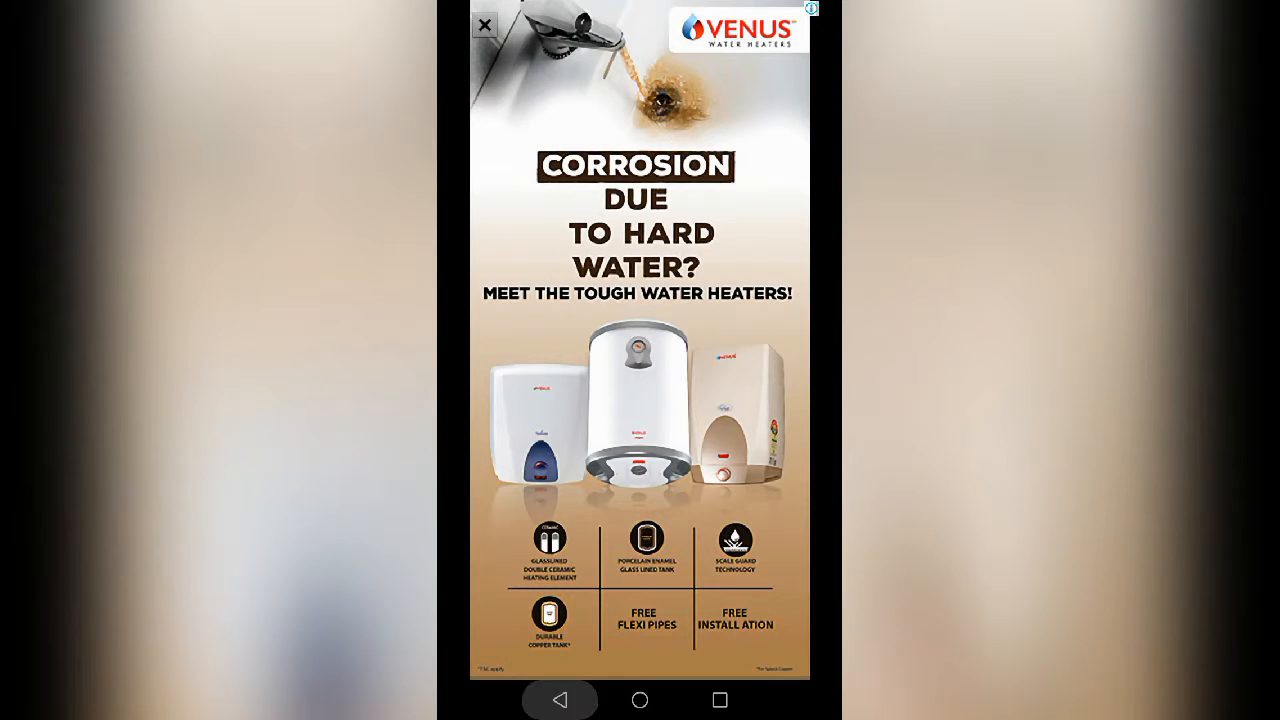
pyautogui.click(484, 24)
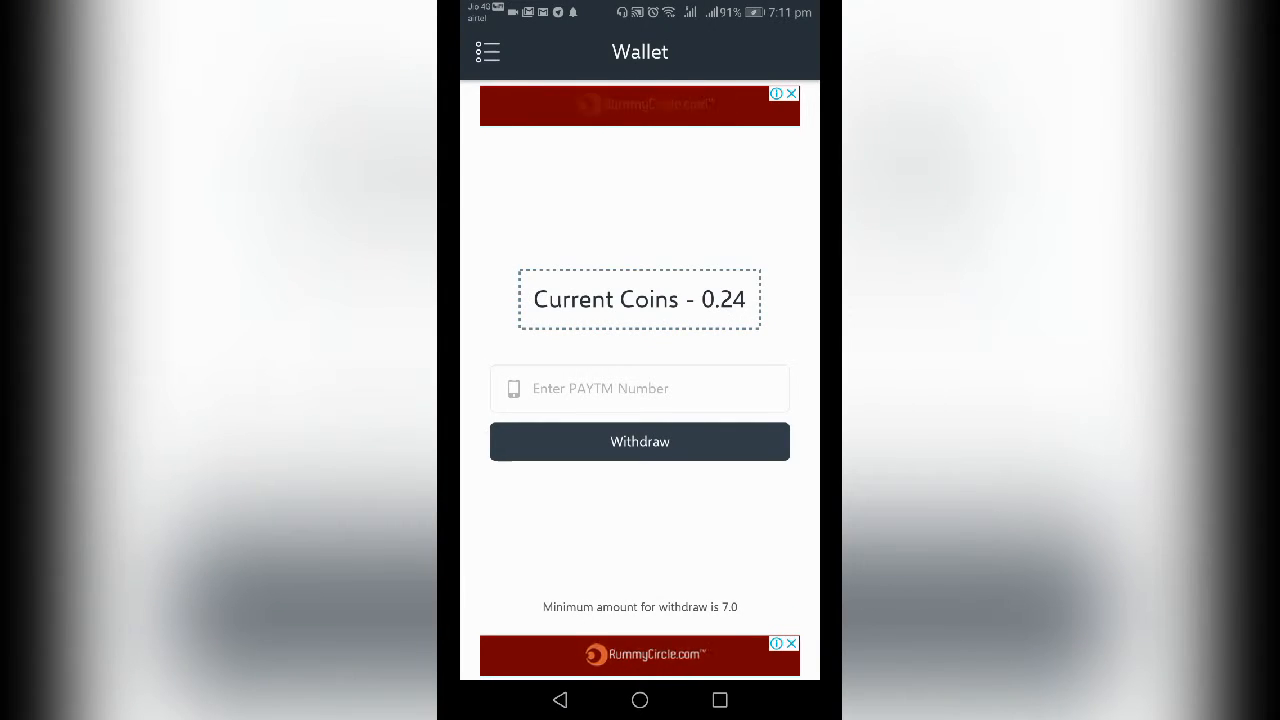
pyautogui.click(488, 52)
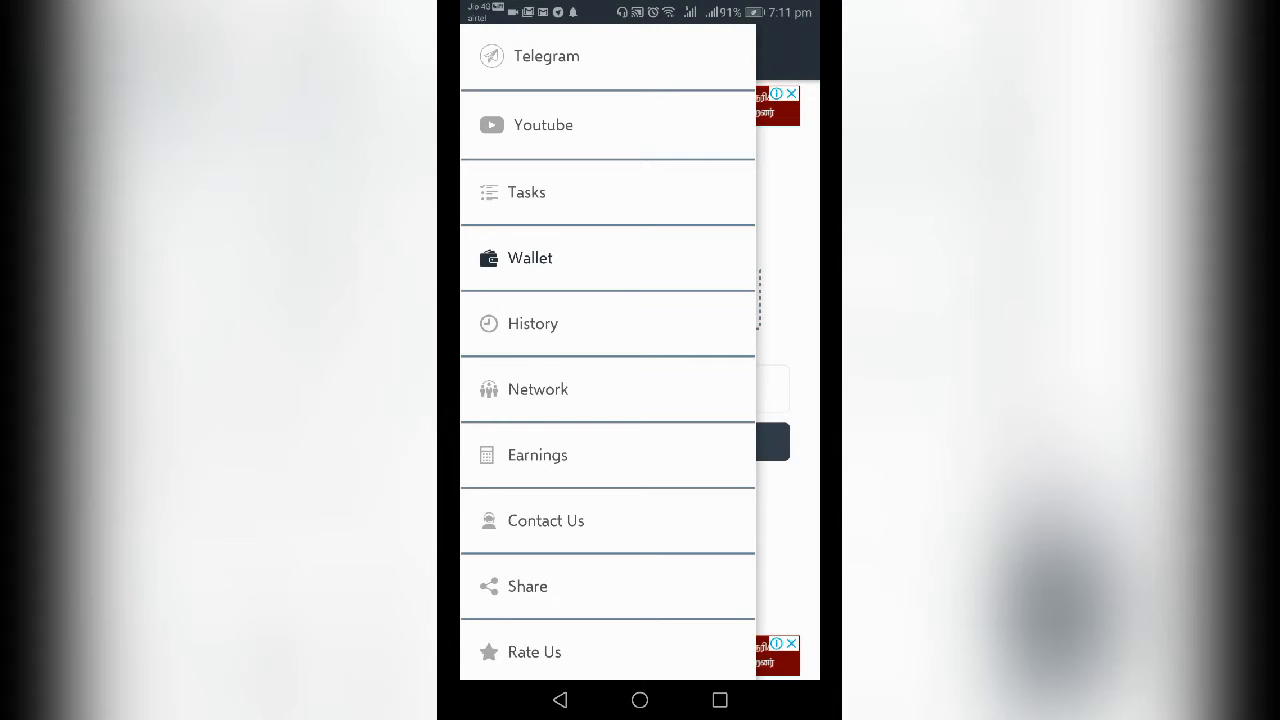
pyautogui.scroll(3)
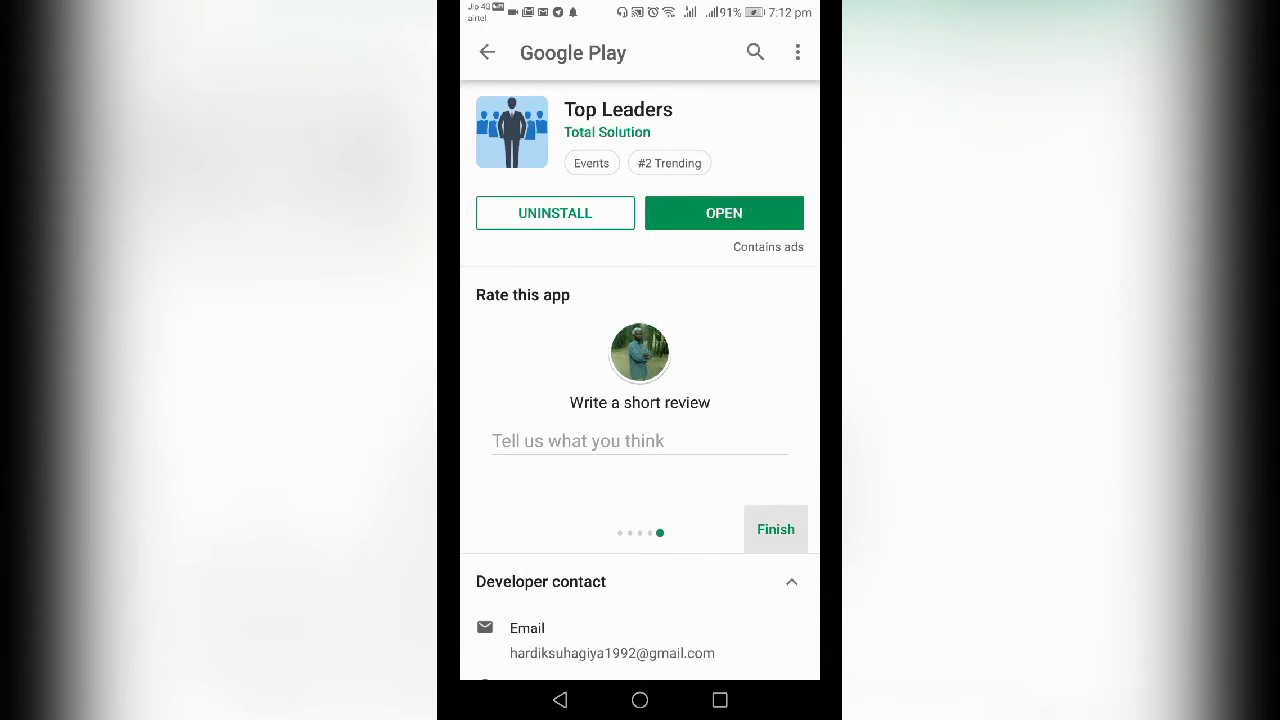
# - Submit a five-star Play Store rating for Top Leaders and return to the wallet
pyautogui.click(776, 528)
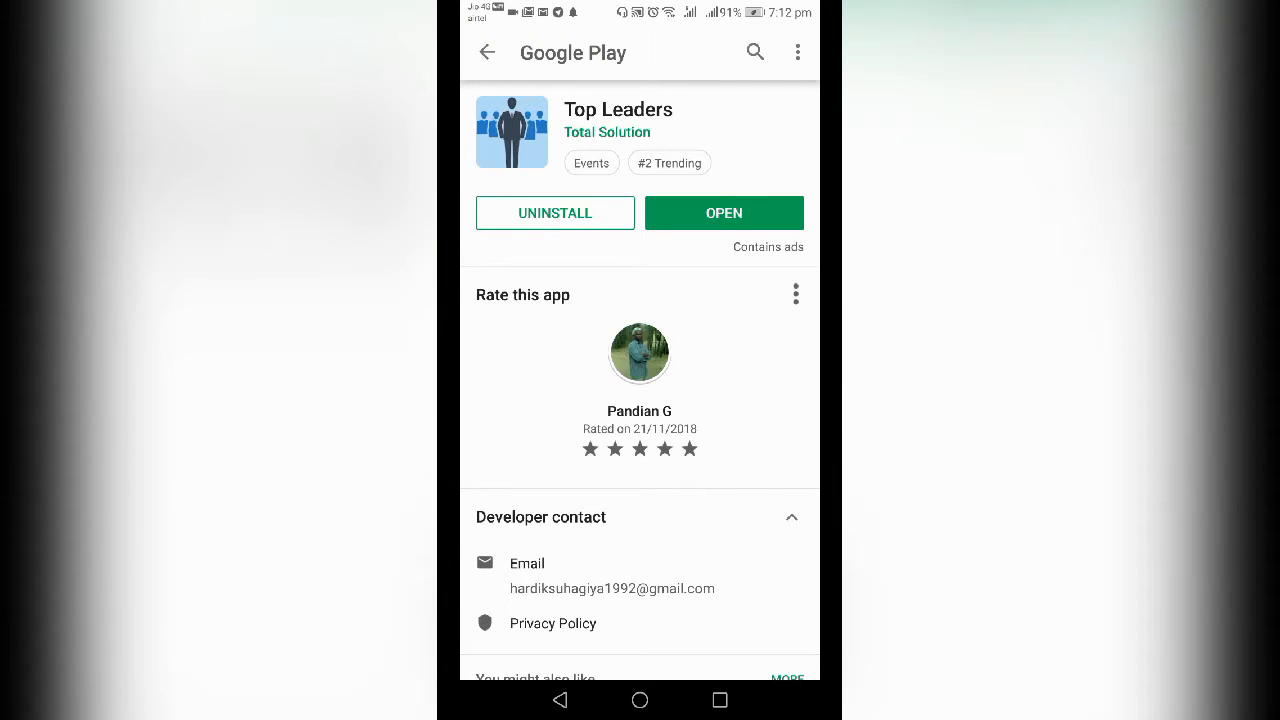
pyautogui.click(724, 212)
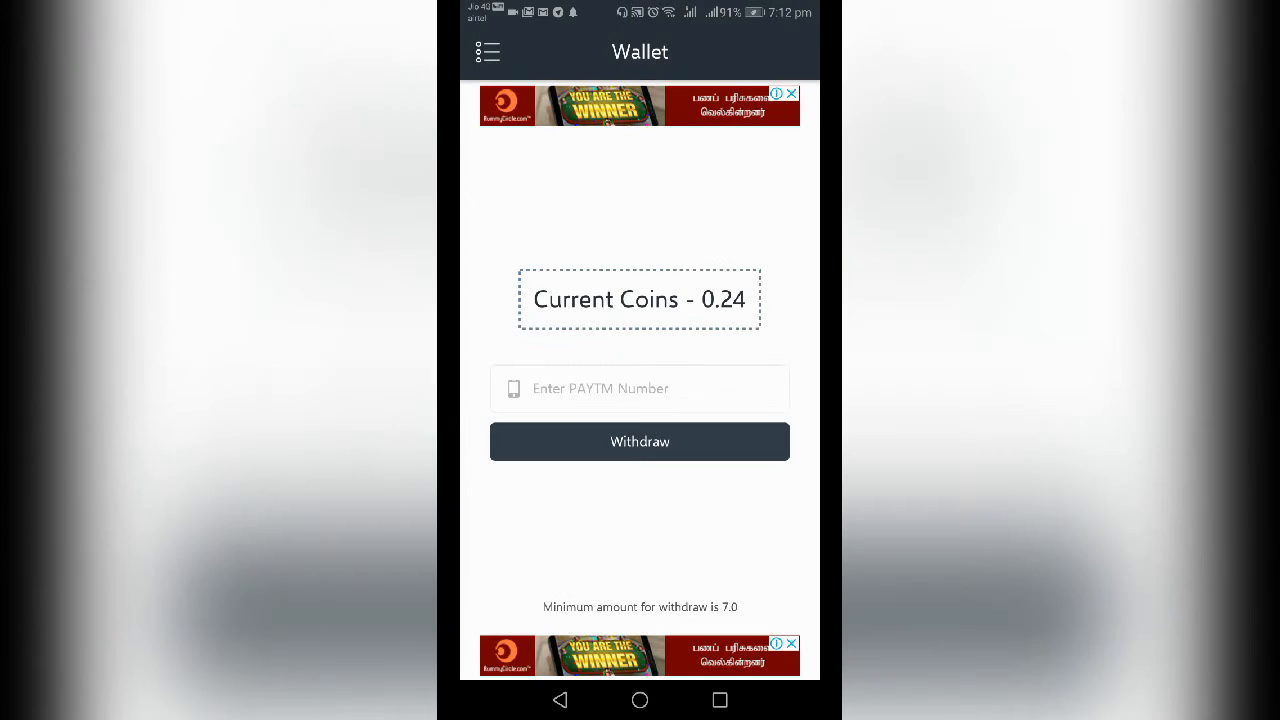
# - Go back to Tasks, finish the last impression task and dismiss its ad
pyautogui.click(488, 52)
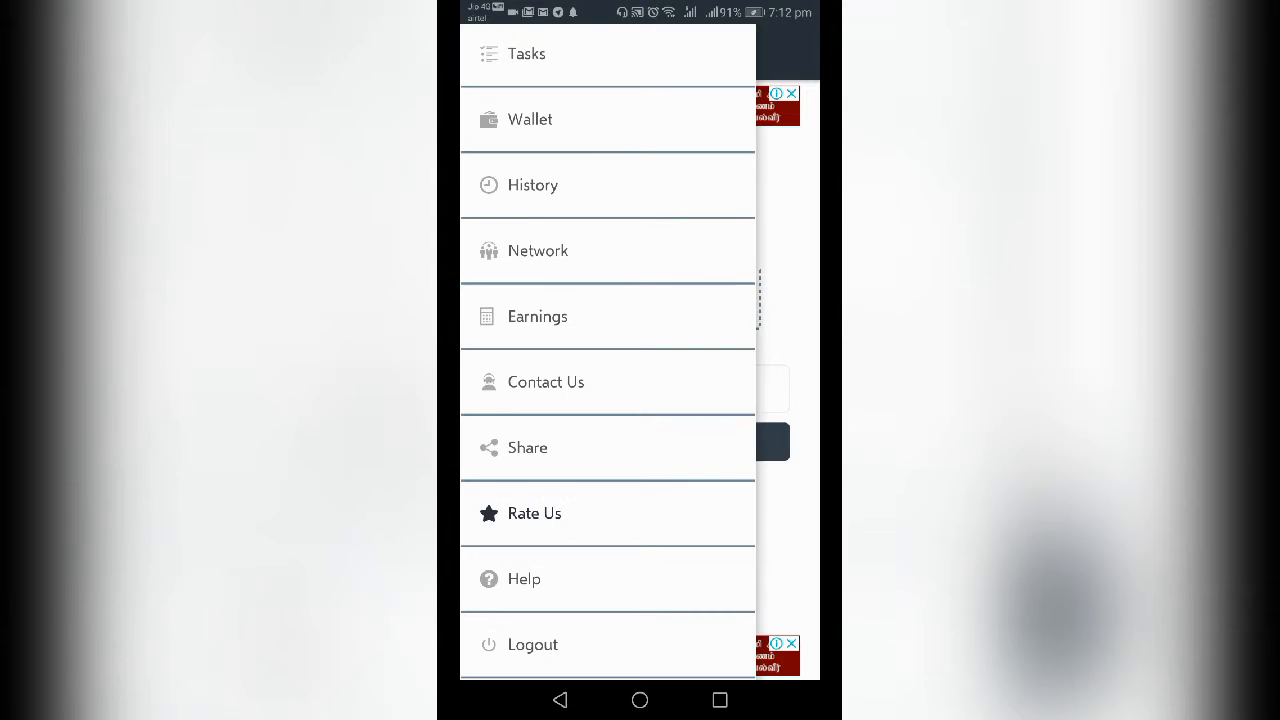
pyautogui.click(526, 52)
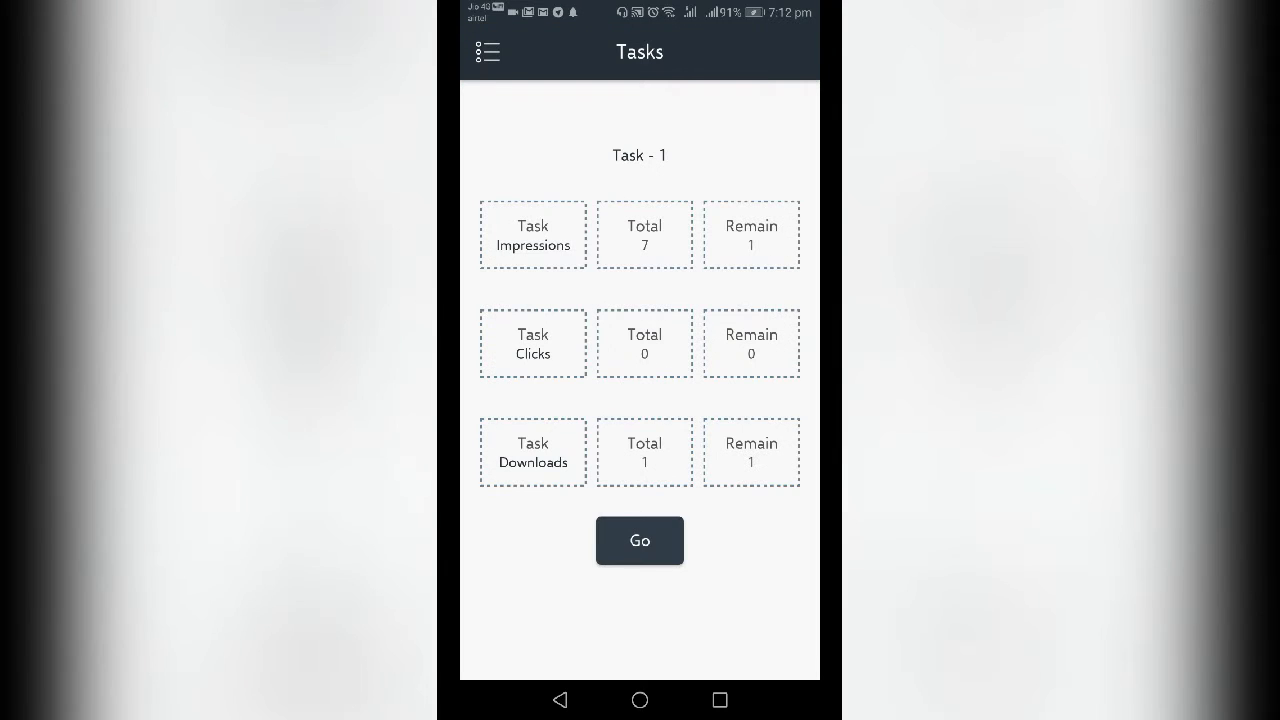
pyautogui.click(640, 540)
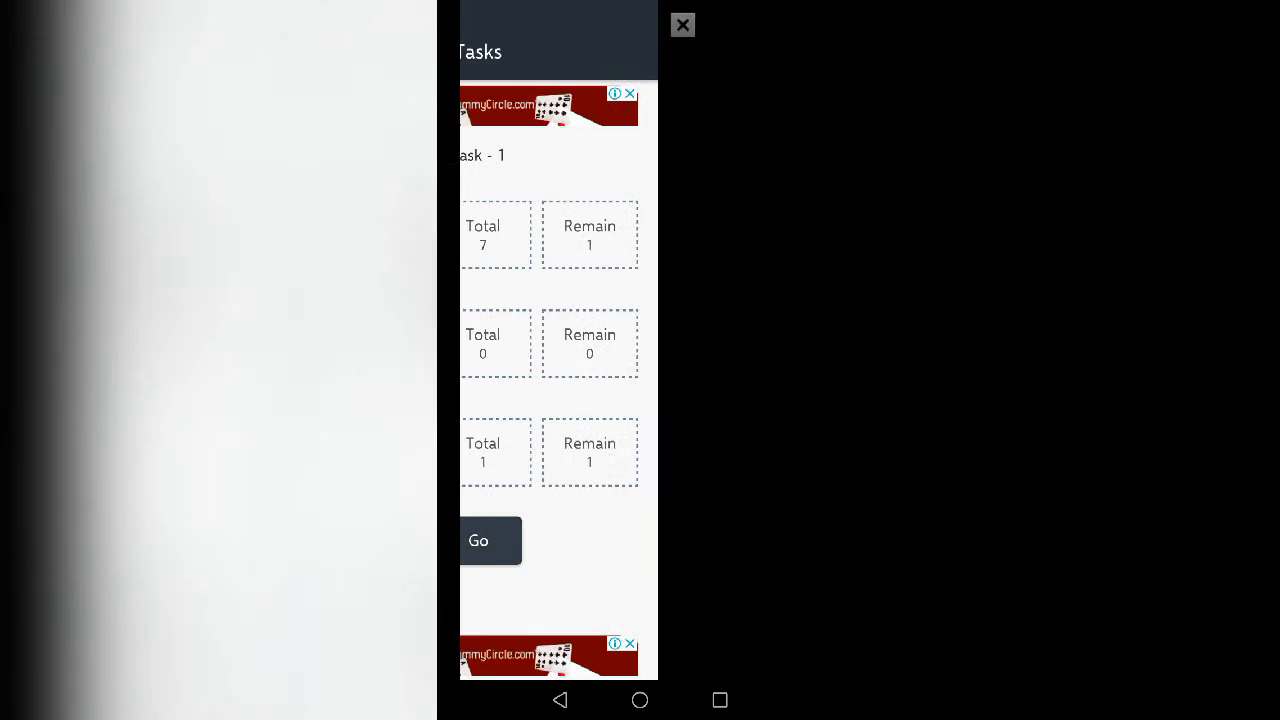
pyautogui.click(490, 540)
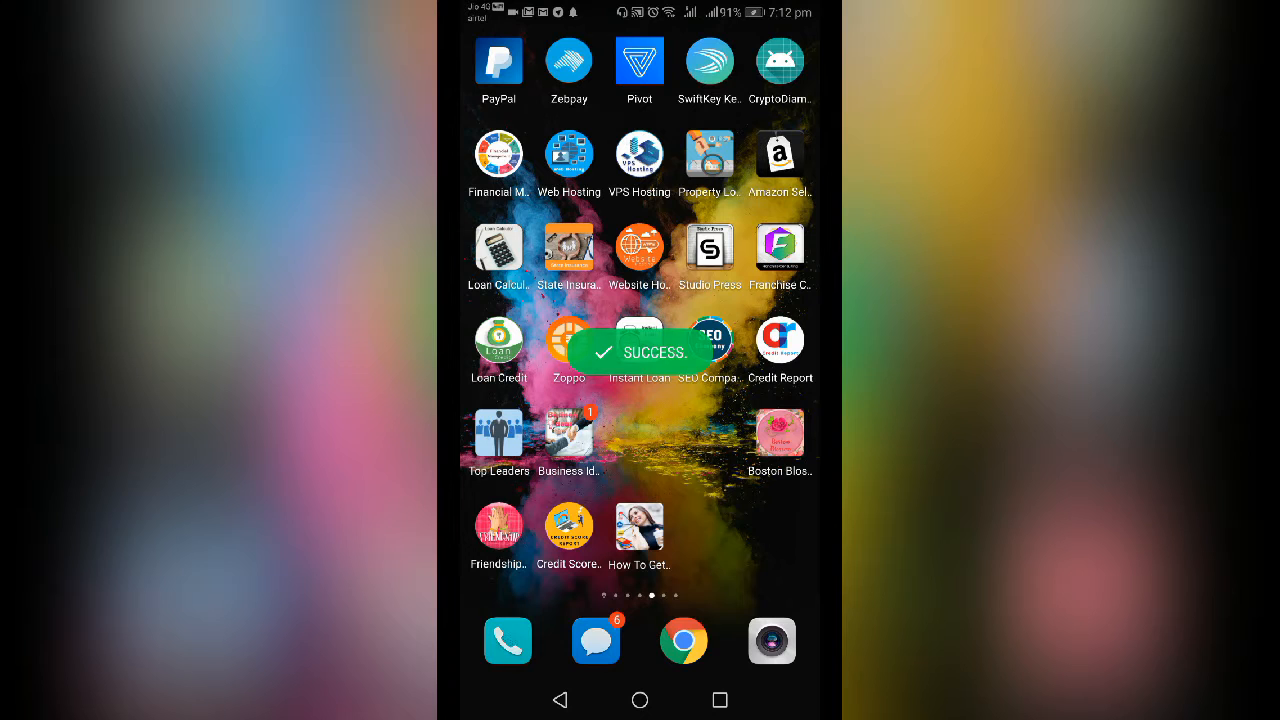
# - Launch Business Ideas, complete a view task raising views to 2, and start the next
pyautogui.click(568, 432)
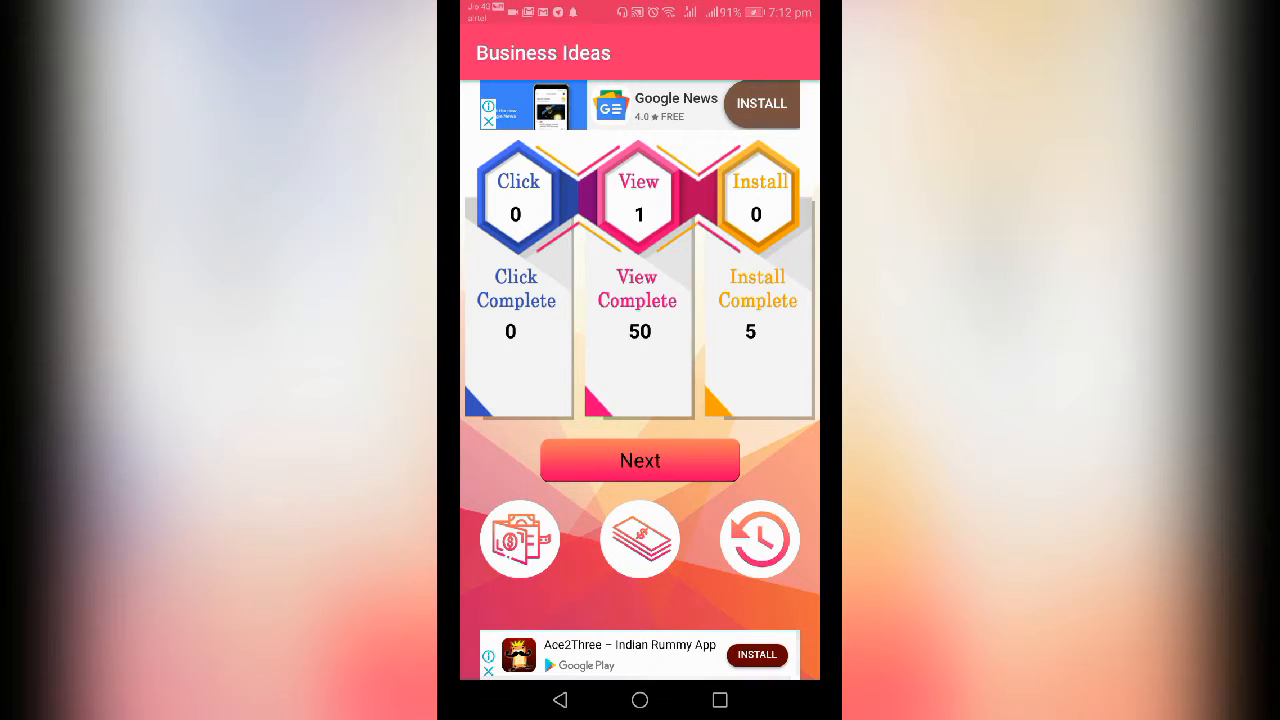
pyautogui.click(640, 460)
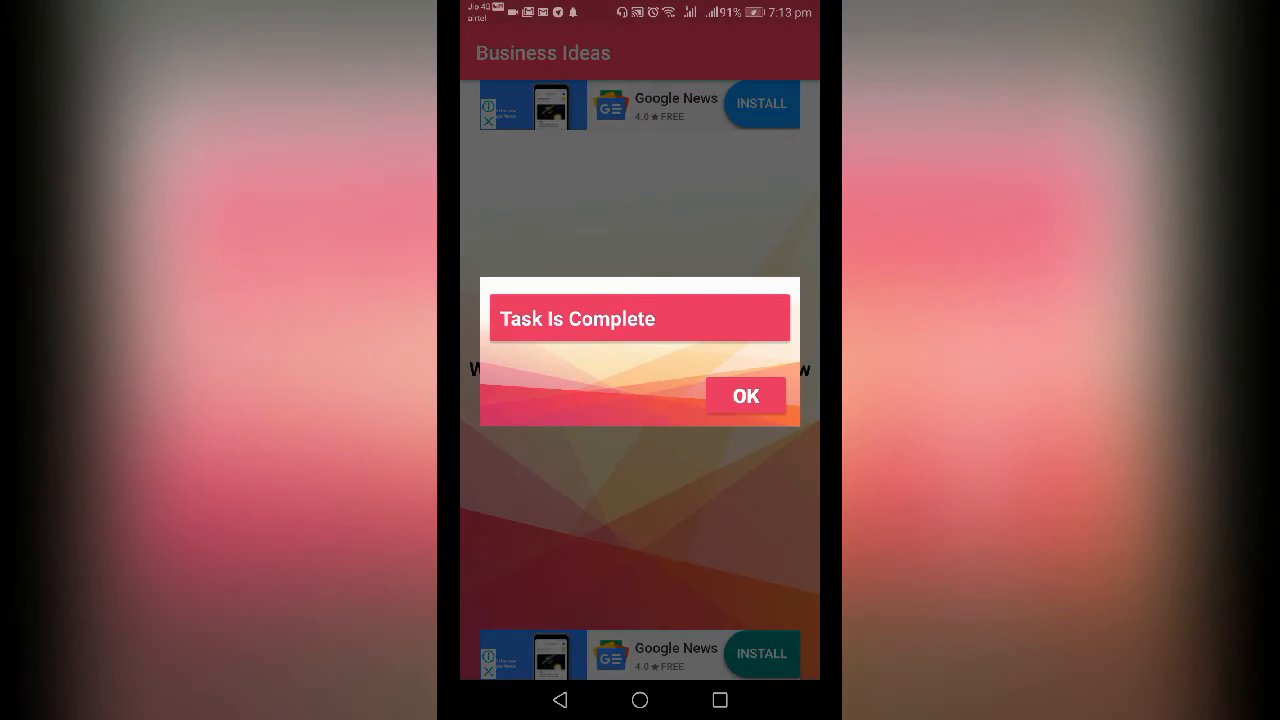
pyautogui.click(744, 396)
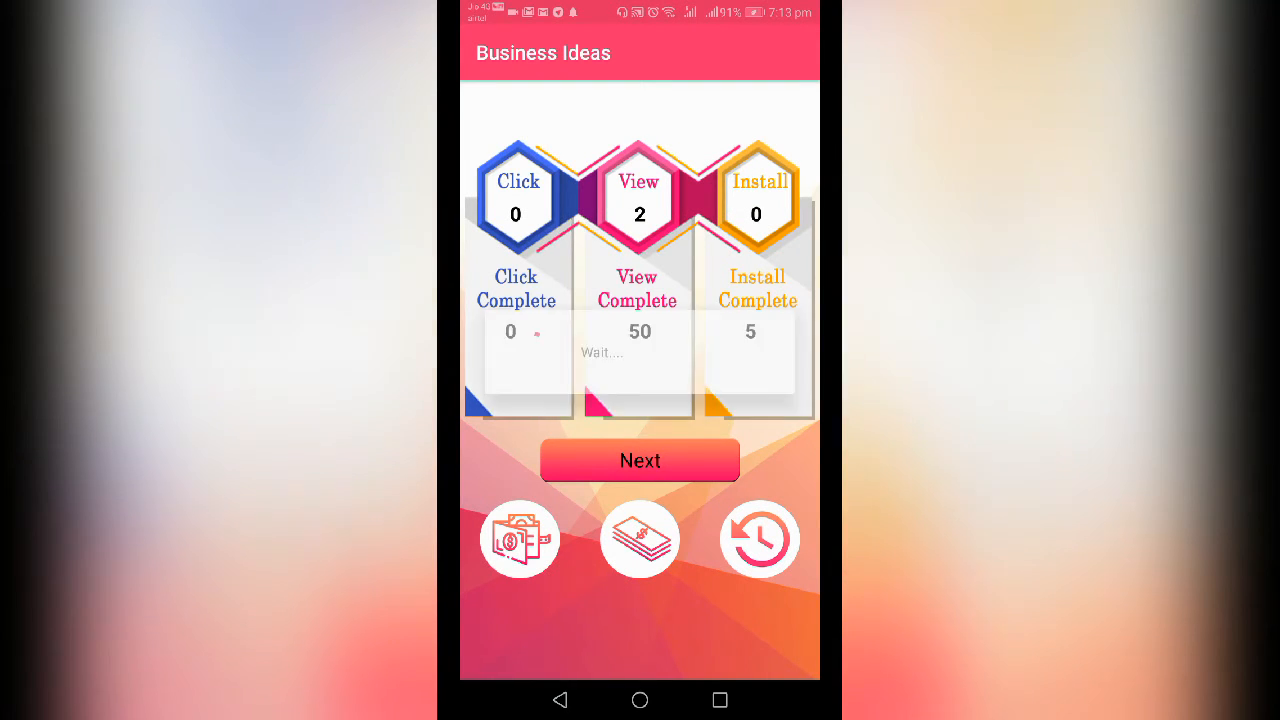
pyautogui.click(640, 460)
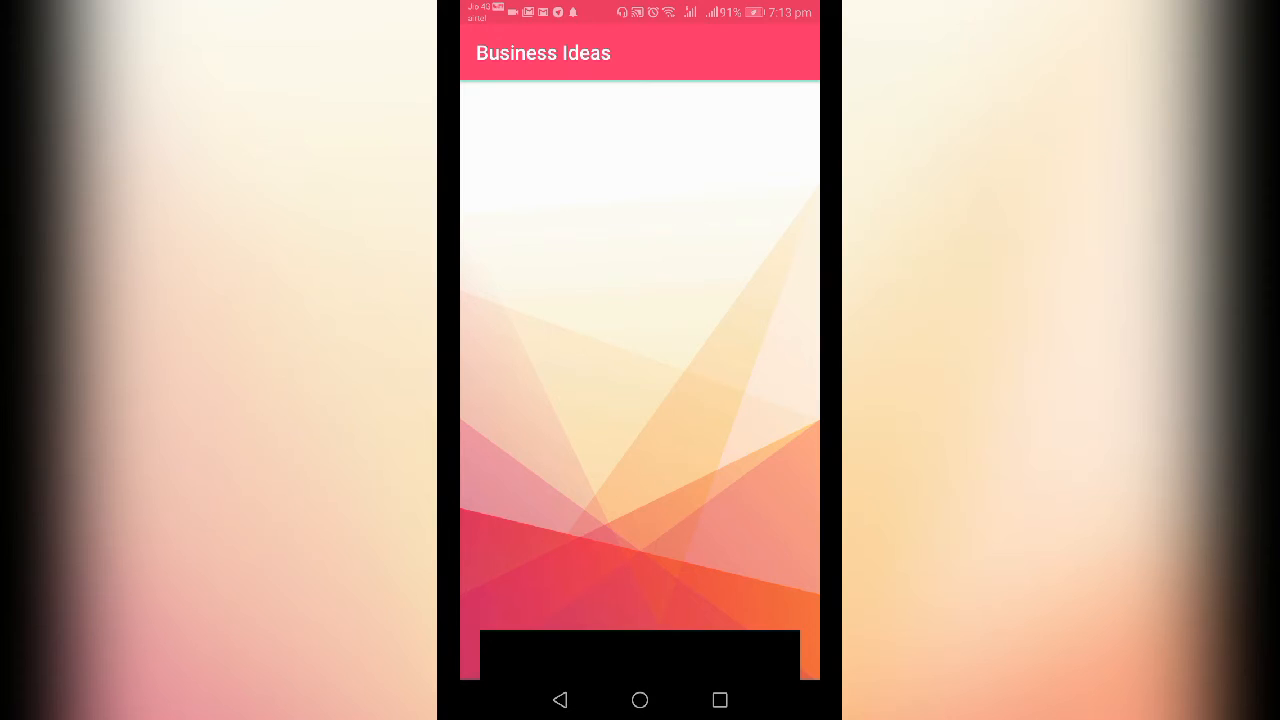